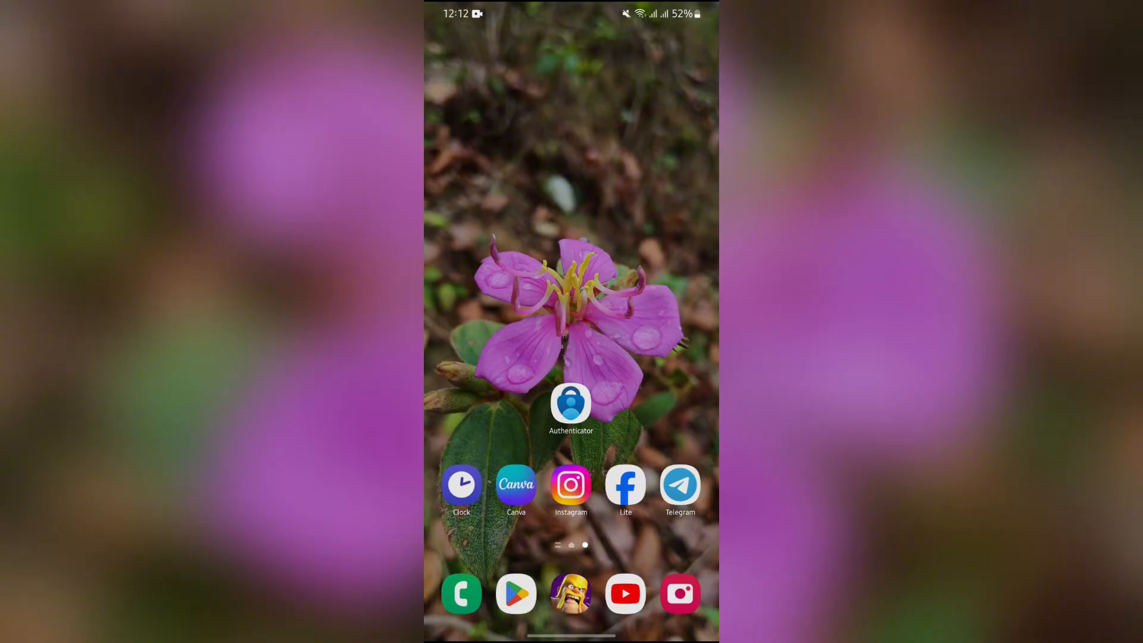
# Swipe left to the home screen page with Chrome, Messages, Gallery and Settings.
pyautogui.hscroll(-3)
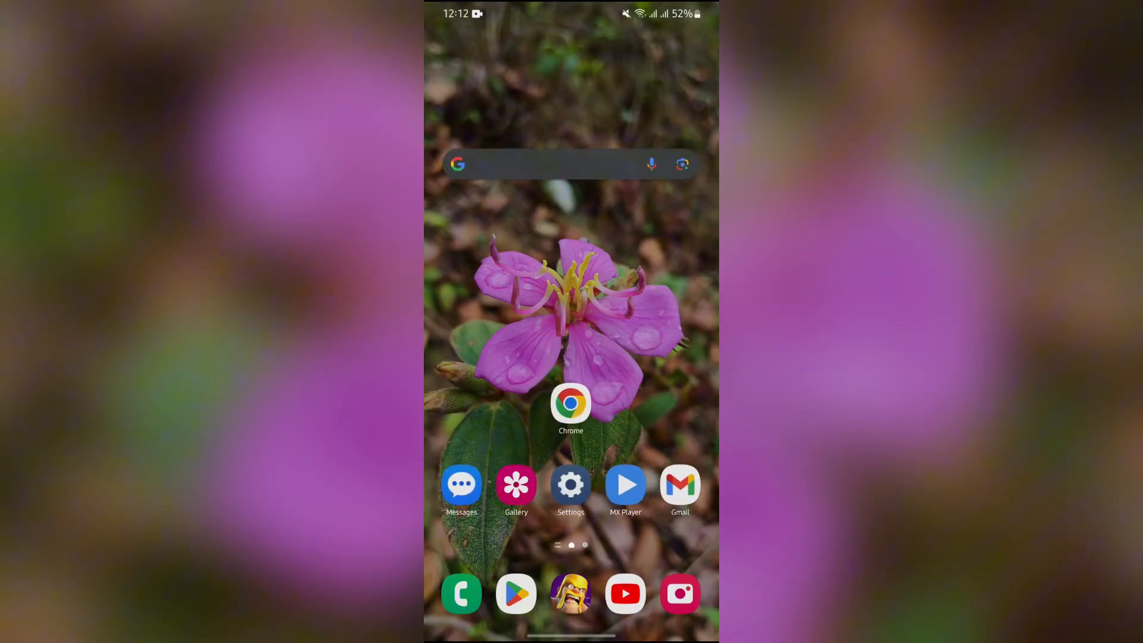
# Launch Chrome to show the account.microsoft.com overview page.
pyautogui.click(571, 402)
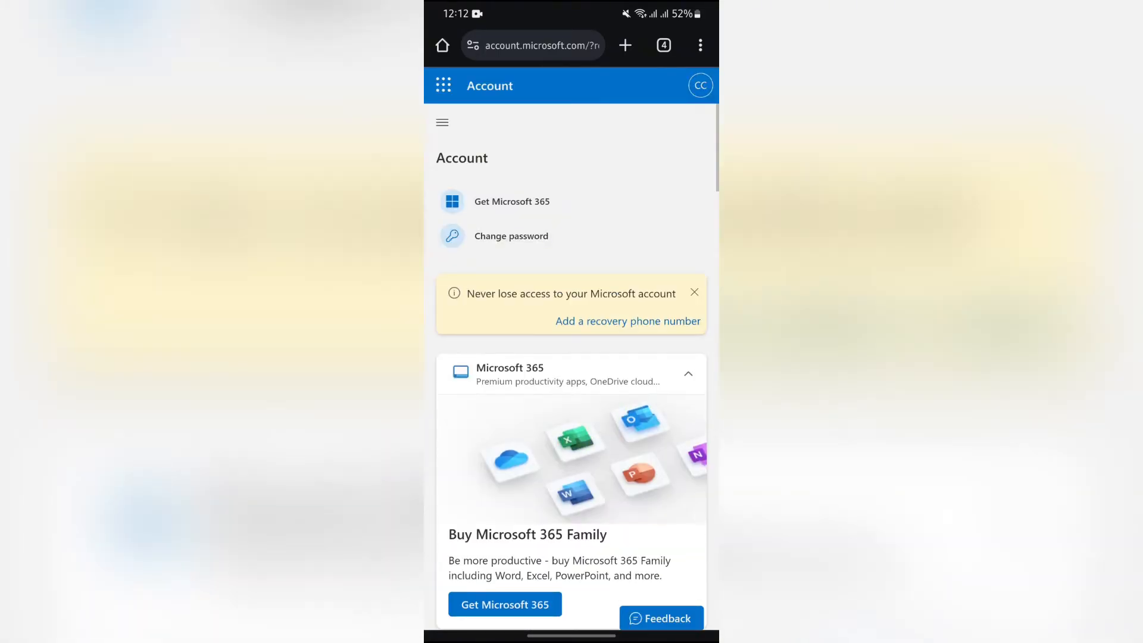
# Scroll to the Devices card and open its three-dot menu showing View all devices (2).
pyautogui.scroll(-3)
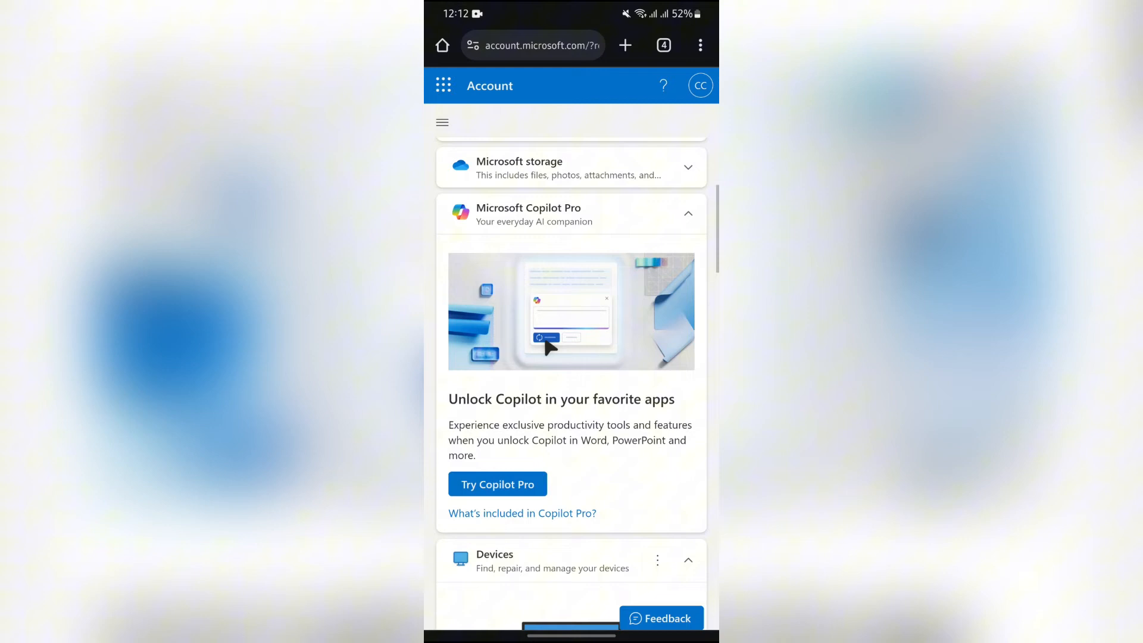
pyautogui.scroll(-3)
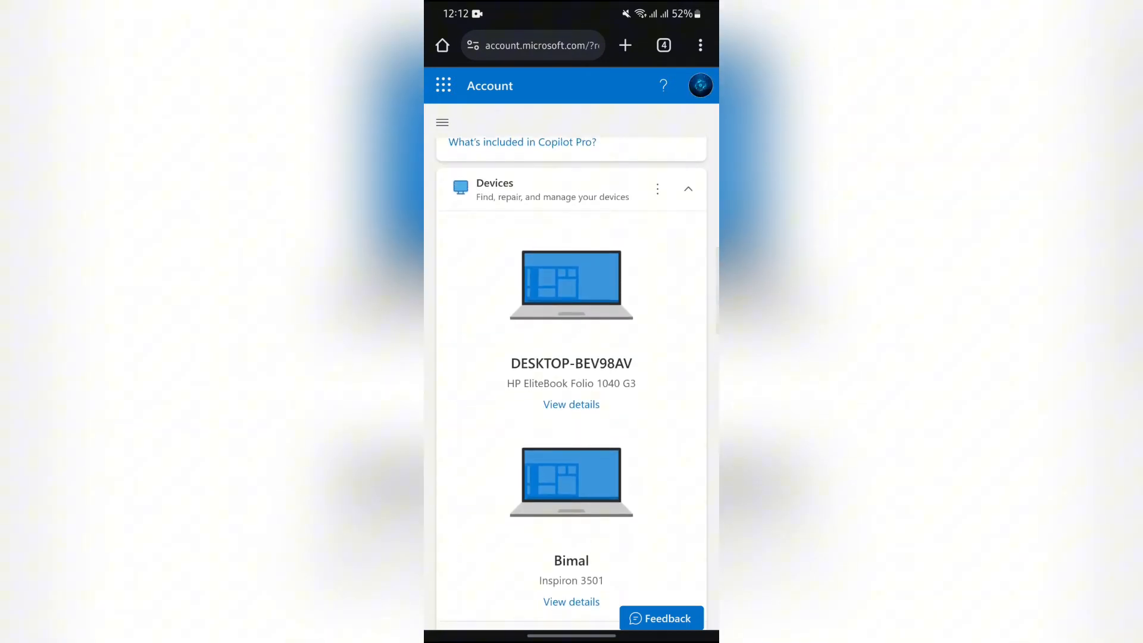
pyautogui.scroll(3)
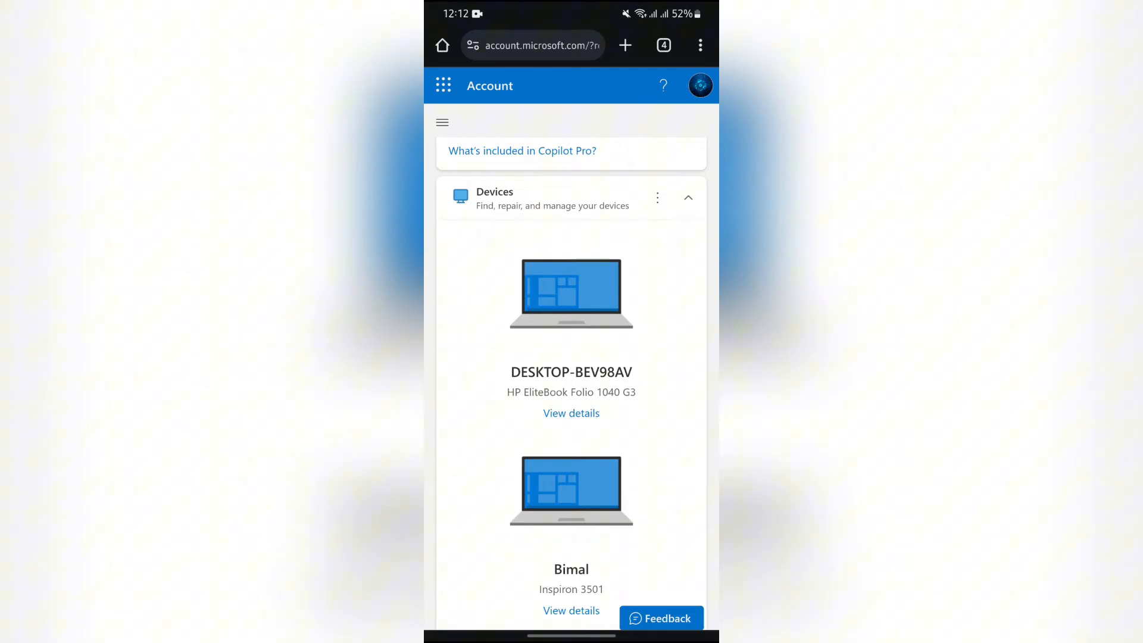
pyautogui.scroll(-3)
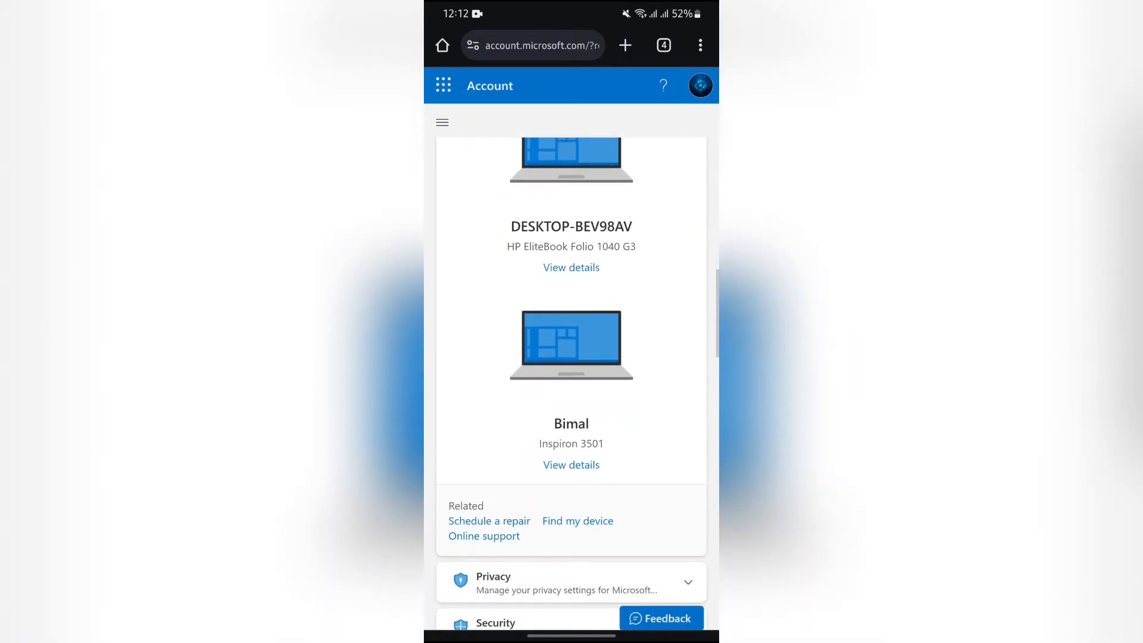
pyautogui.scroll(3)
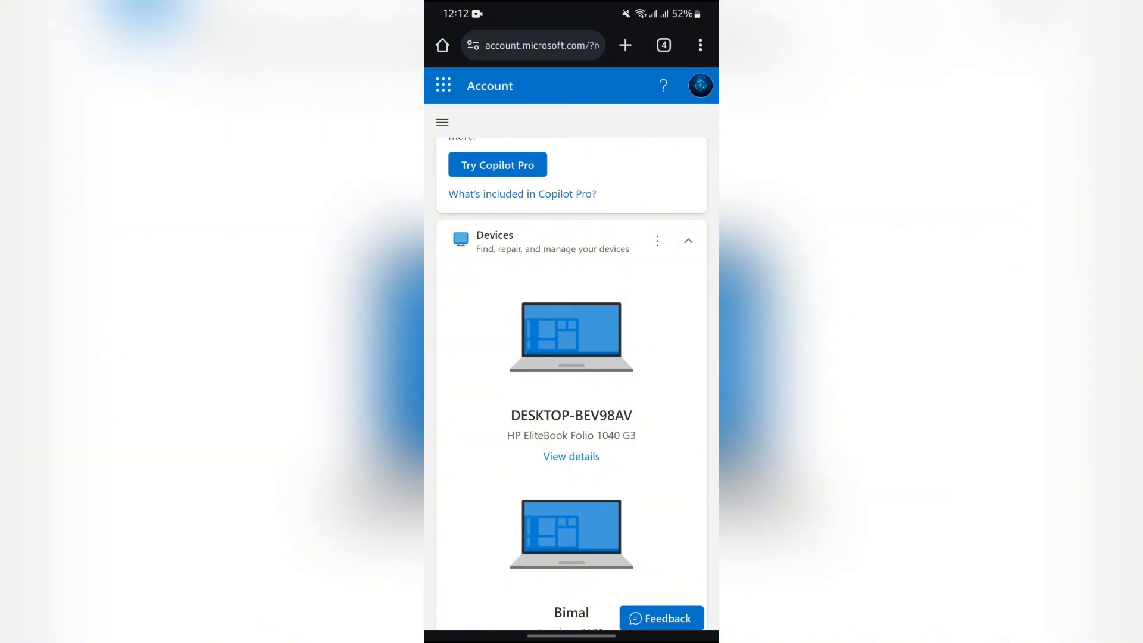
pyautogui.click(656, 240)
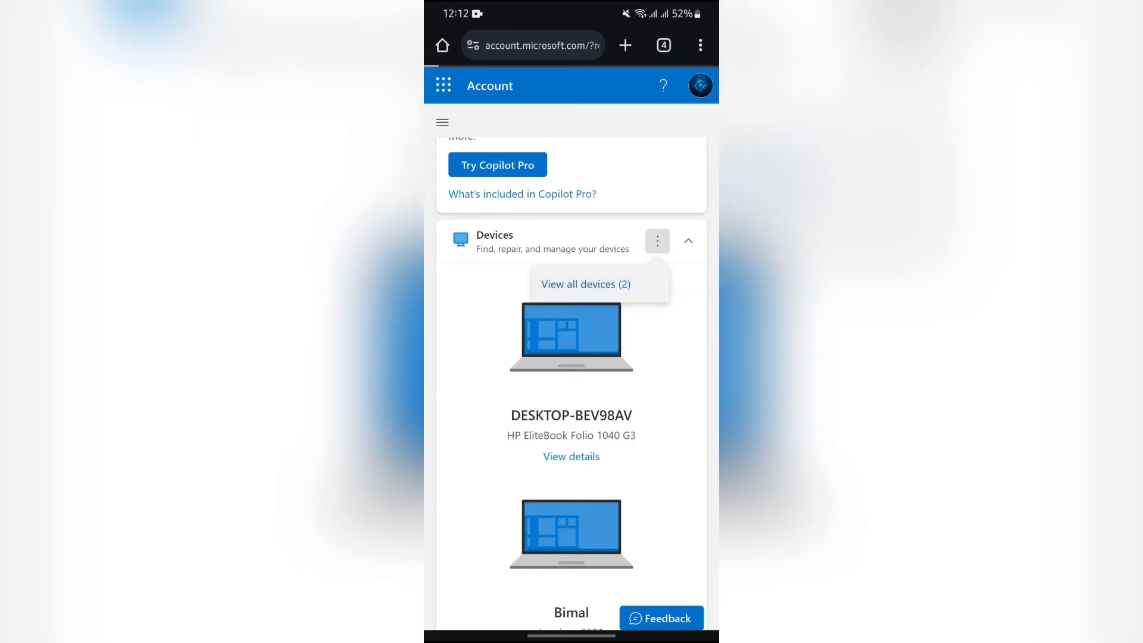
# View all devices, choose Remove device for DESKTOP-BEV98AV, and tick I'm ready to remove.
pyautogui.click(571, 456)
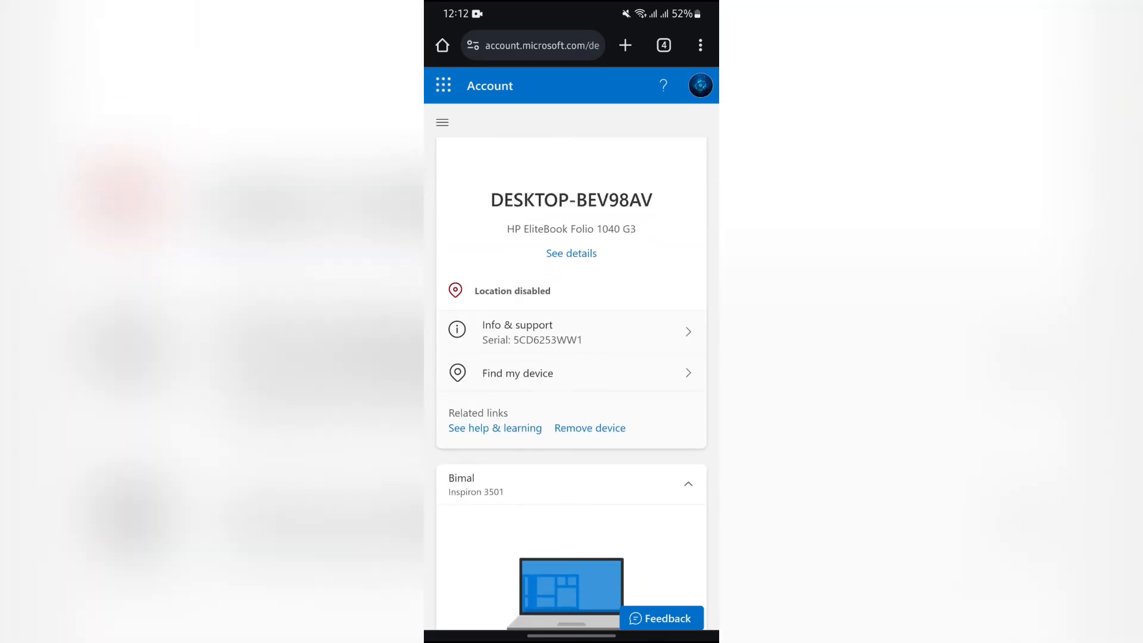
pyautogui.click(589, 428)
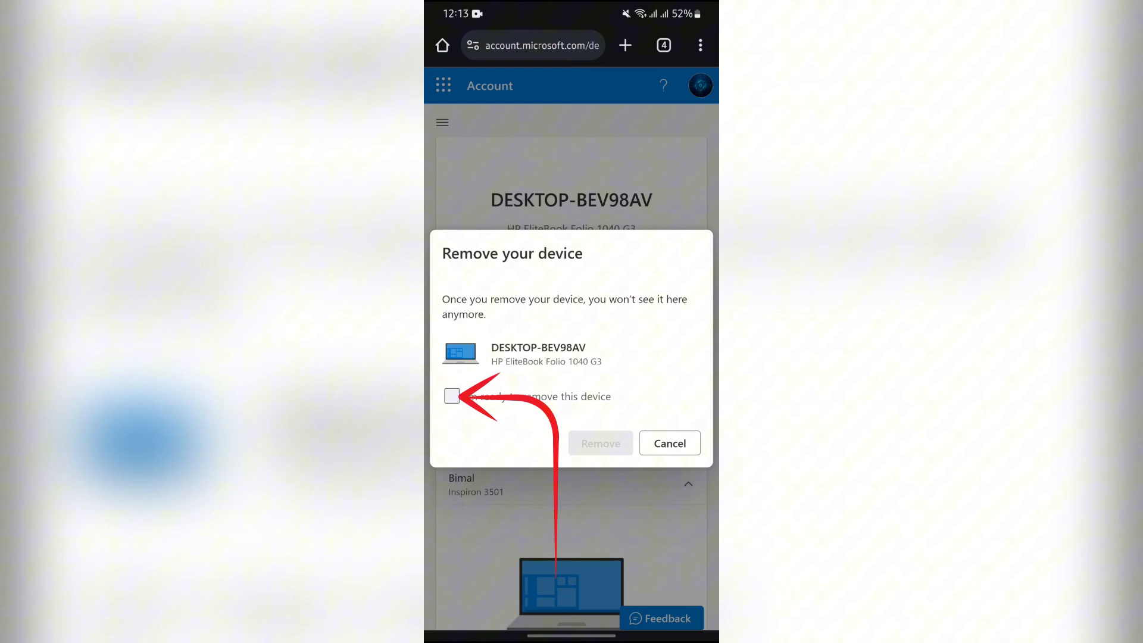
pyautogui.click(452, 396)
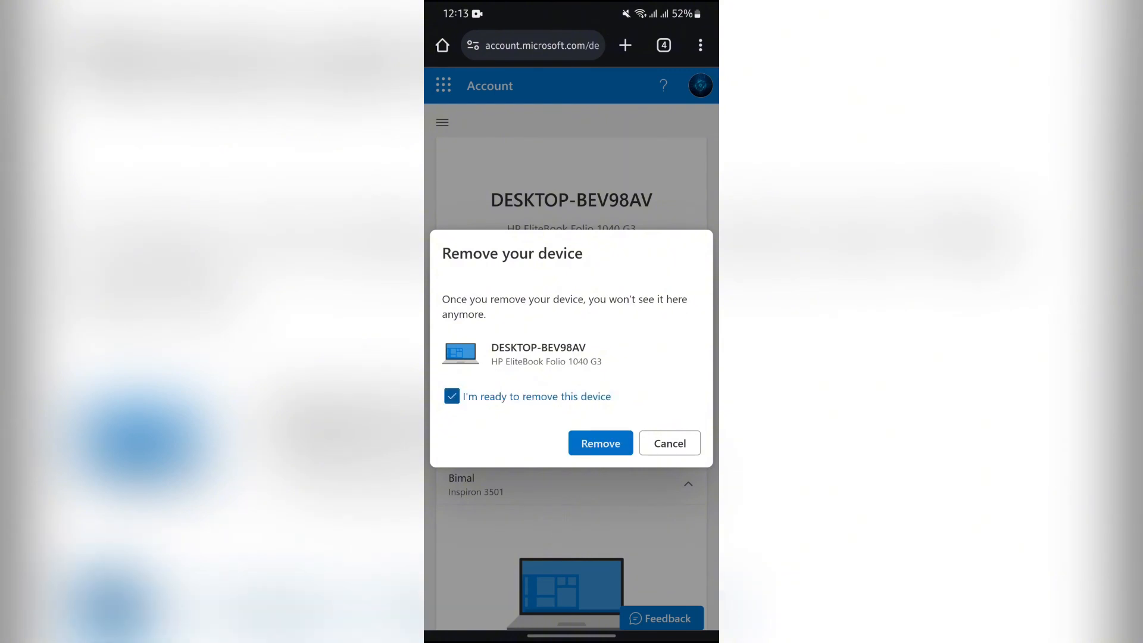